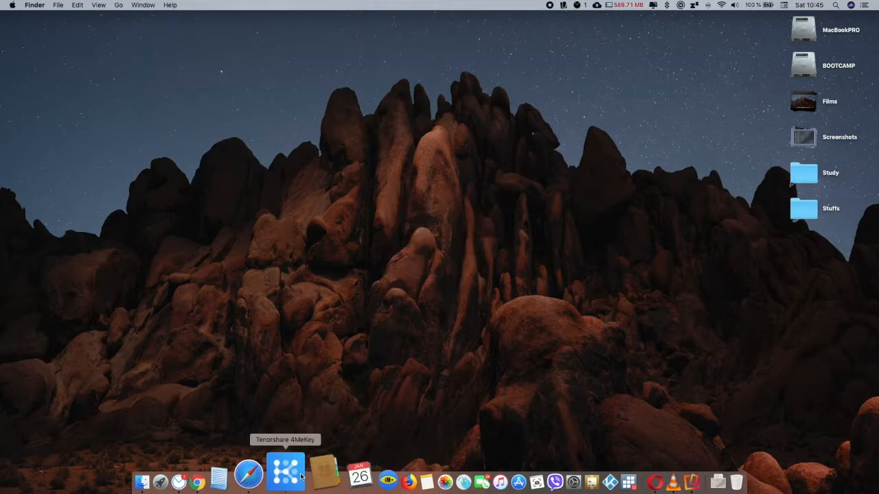
Step: Launch Tenorshare 4MeKey from the Dock so it waits for the iPhone X connection
{"action": "left_click", "coordinate": [286, 472]}
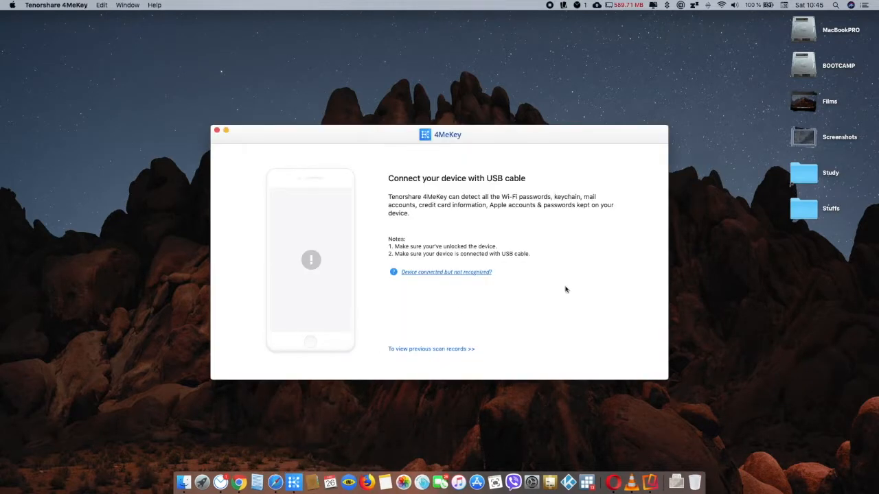
{"action": "mouse_move", "coordinate": [592, 289]}
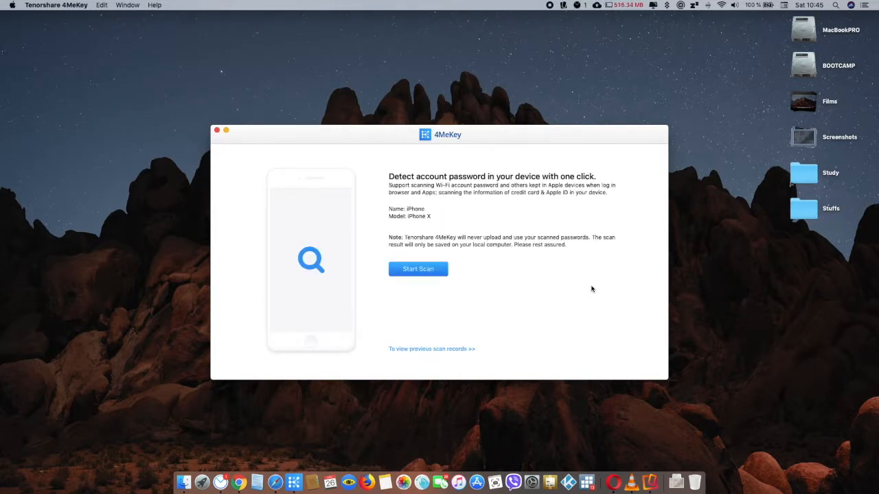
{"action": "mouse_move", "coordinate": [588, 322]}
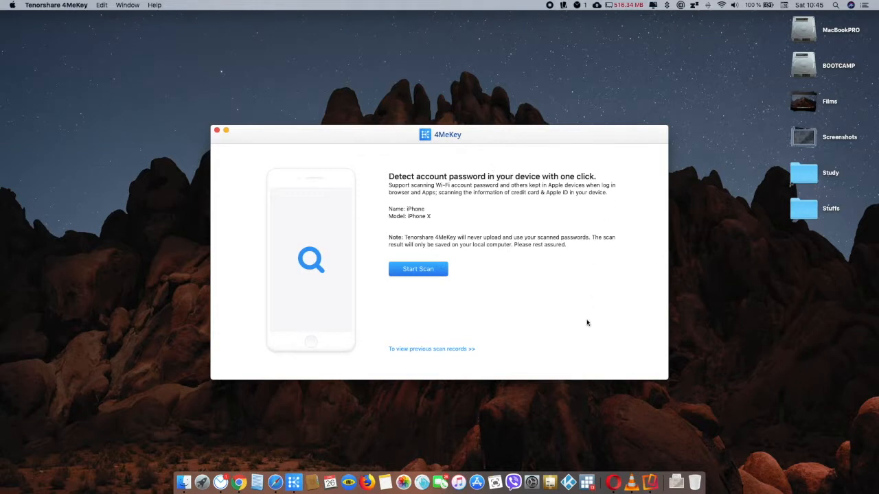
{"action": "mouse_move", "coordinate": [584, 329]}
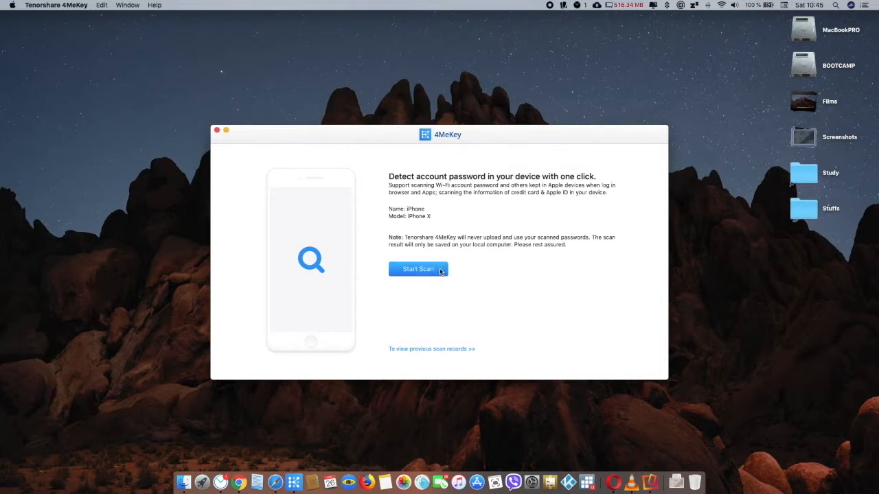
Step: Run Start Scan on the iPhone X to list its saved passwords by category
{"action": "left_click", "coordinate": [418, 268]}
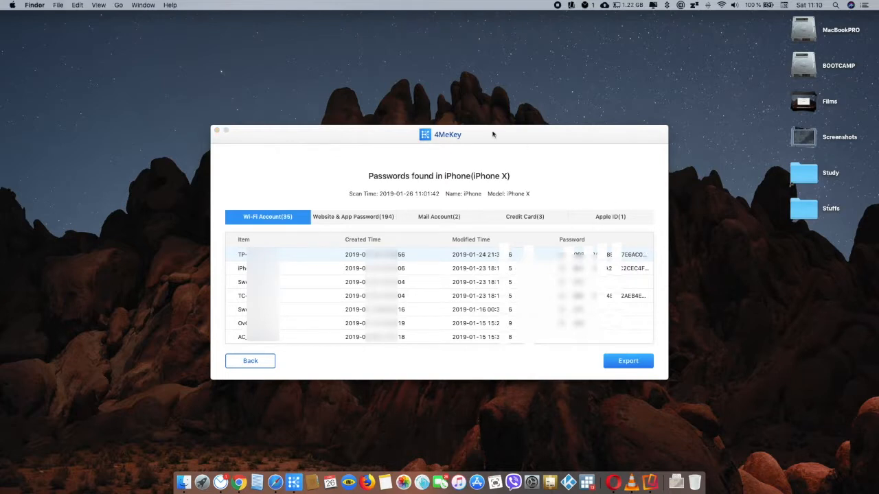
{"action": "left_click", "coordinate": [353, 217]}
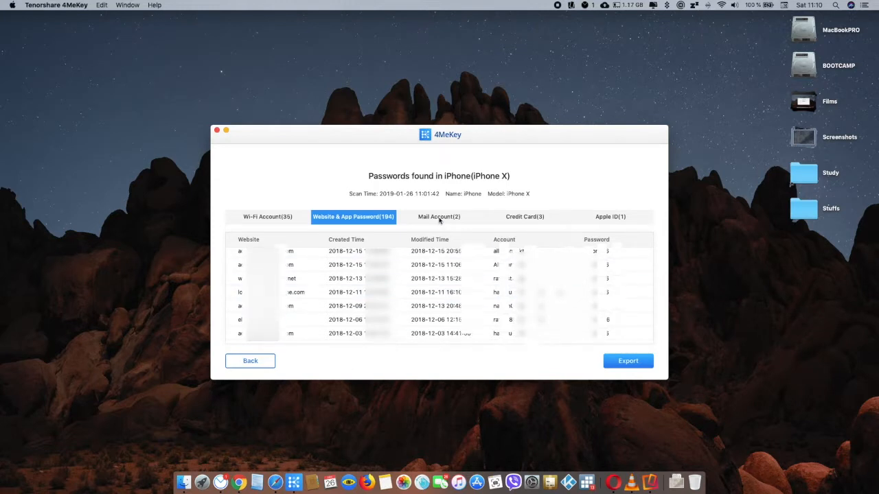
{"action": "left_click", "coordinate": [525, 217]}
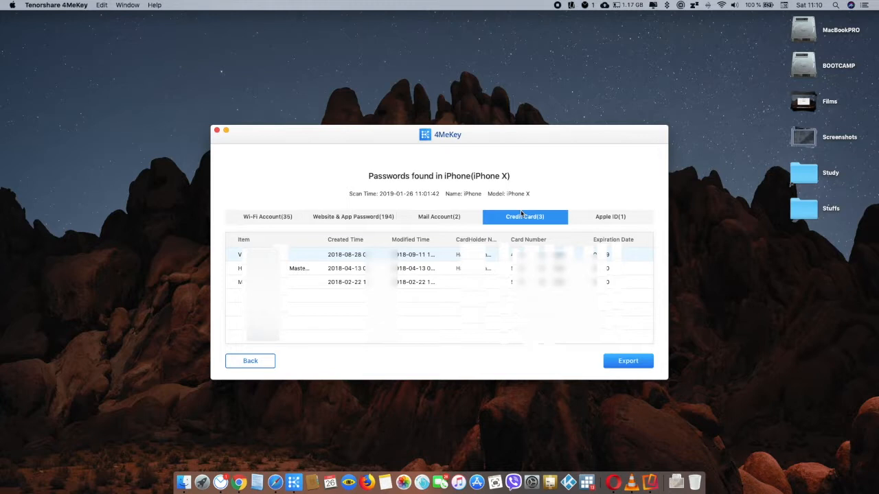
{"action": "mouse_move", "coordinate": [576, 218]}
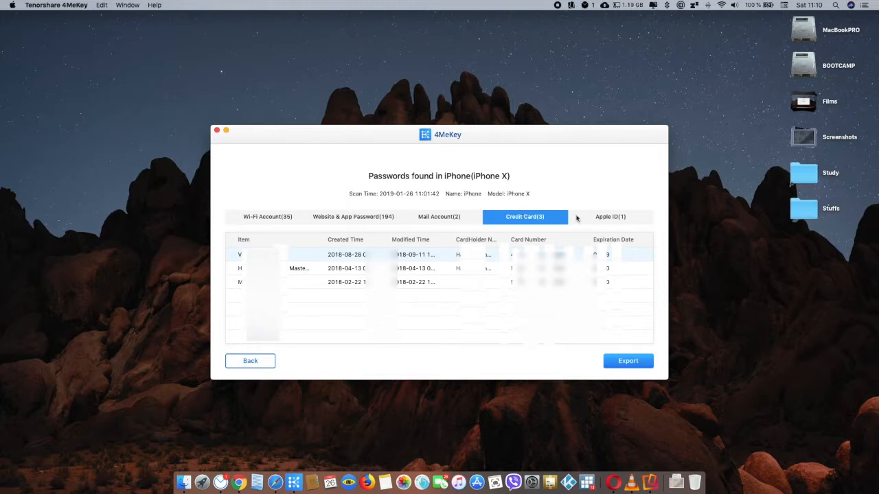
{"action": "left_click", "coordinate": [267, 217]}
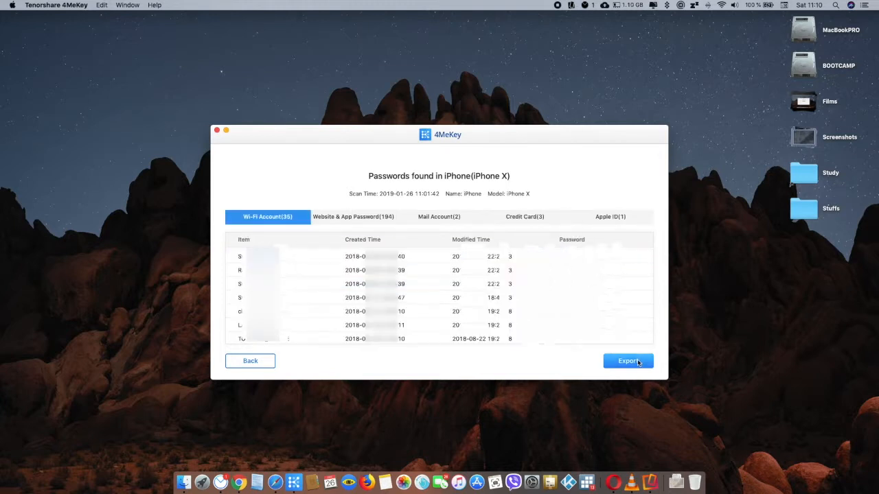
Step: Export the found passwords as CSV_2019-01-26.csv to Documents
{"action": "left_click", "coordinate": [628, 360]}
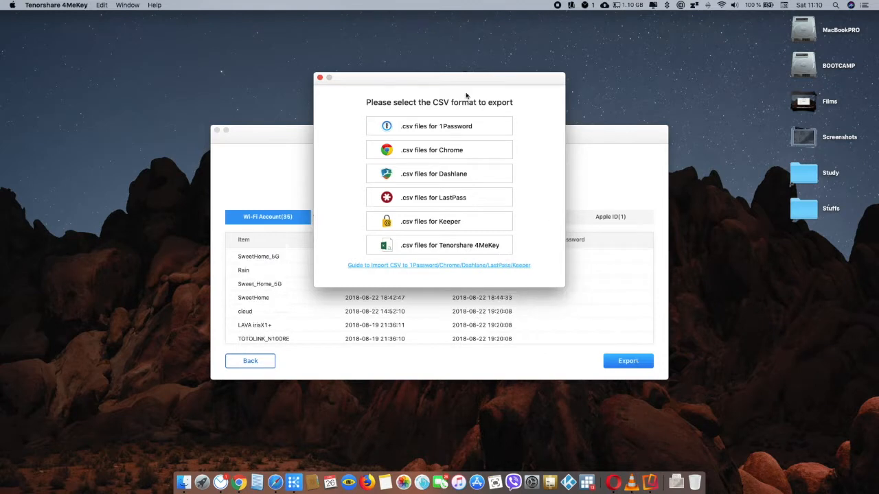
{"action": "mouse_move", "coordinate": [450, 152]}
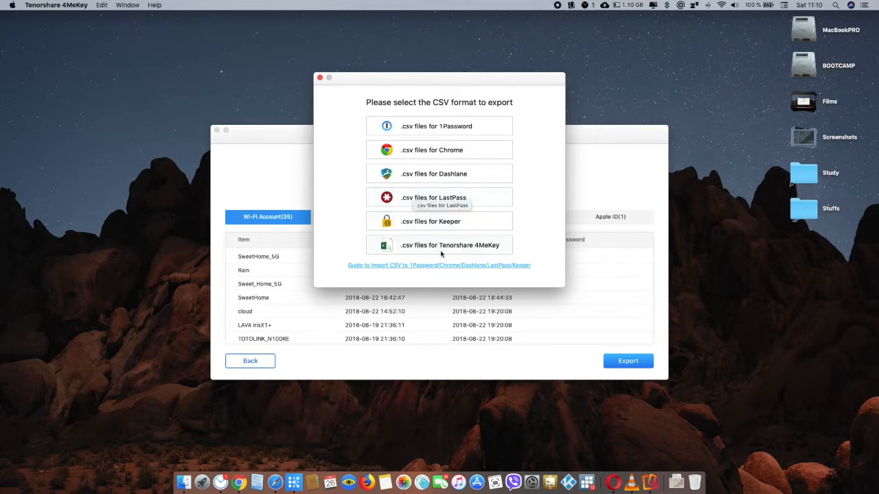
{"action": "mouse_move", "coordinate": [533, 197]}
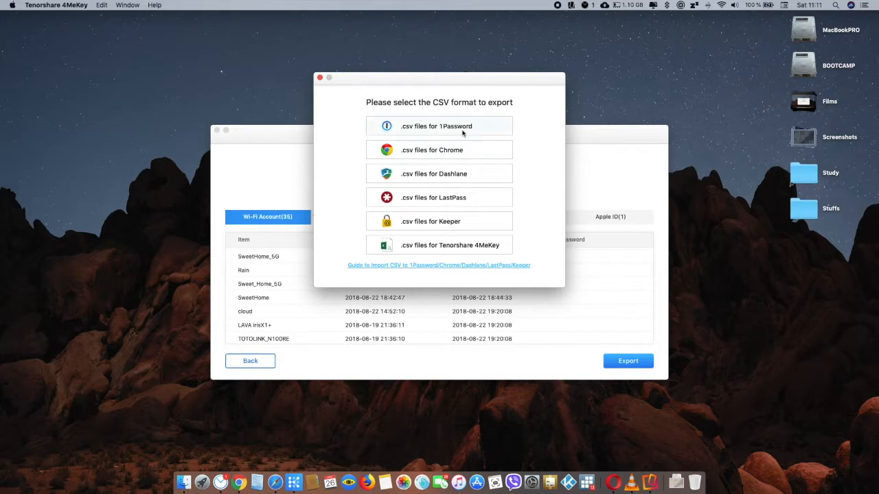
{"action": "mouse_move", "coordinate": [483, 131]}
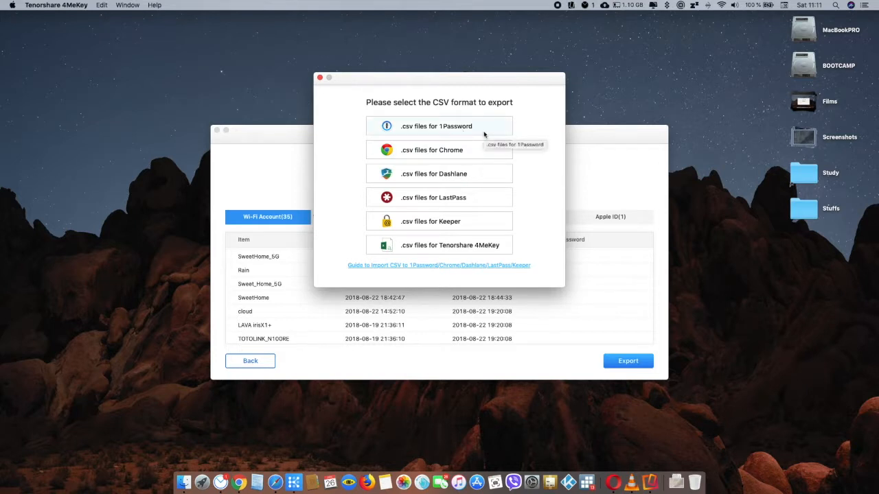
{"action": "mouse_move", "coordinate": [508, 152]}
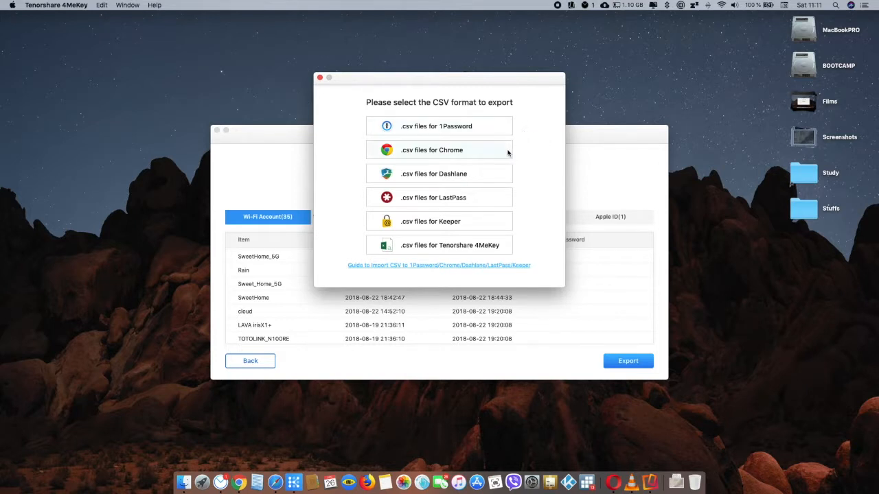
{"action": "mouse_move", "coordinate": [506, 170]}
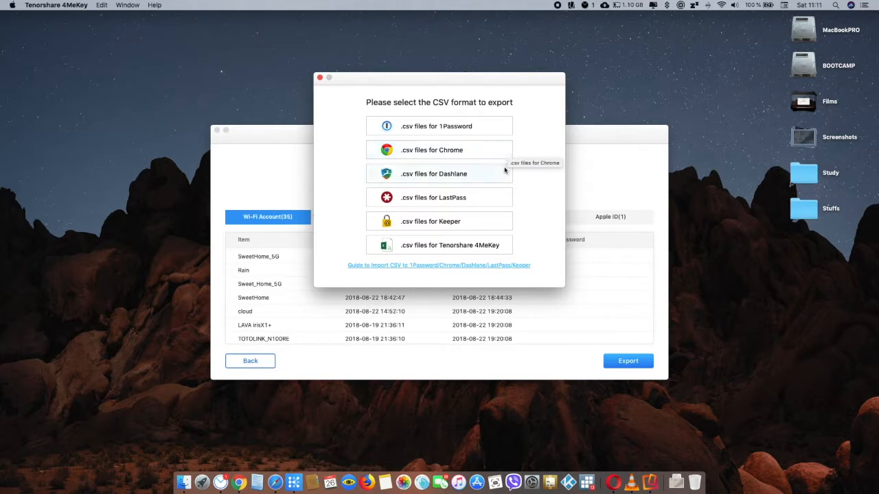
{"action": "mouse_move", "coordinate": [478, 206]}
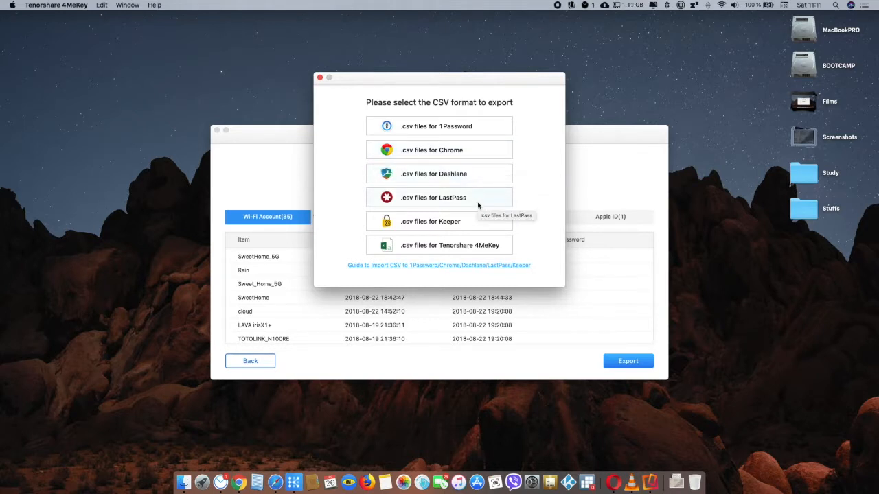
{"action": "mouse_move", "coordinate": [464, 221]}
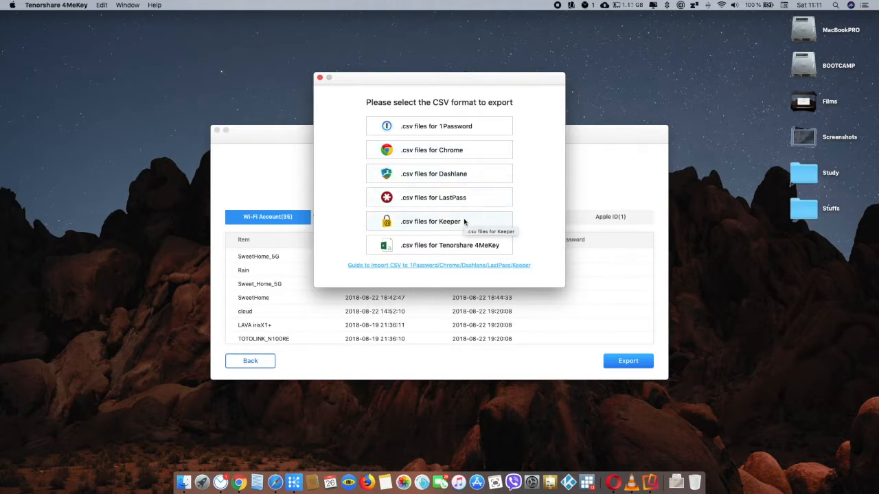
{"action": "mouse_move", "coordinate": [466, 245]}
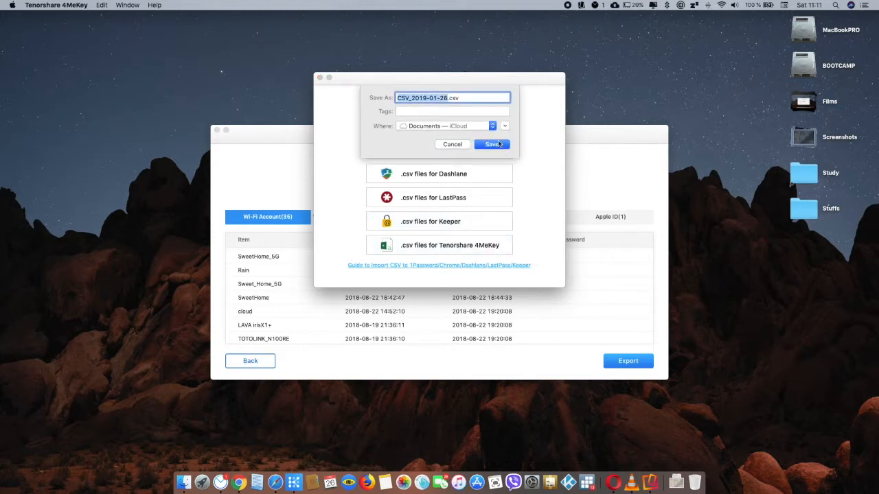
{"action": "left_click", "coordinate": [491, 145]}
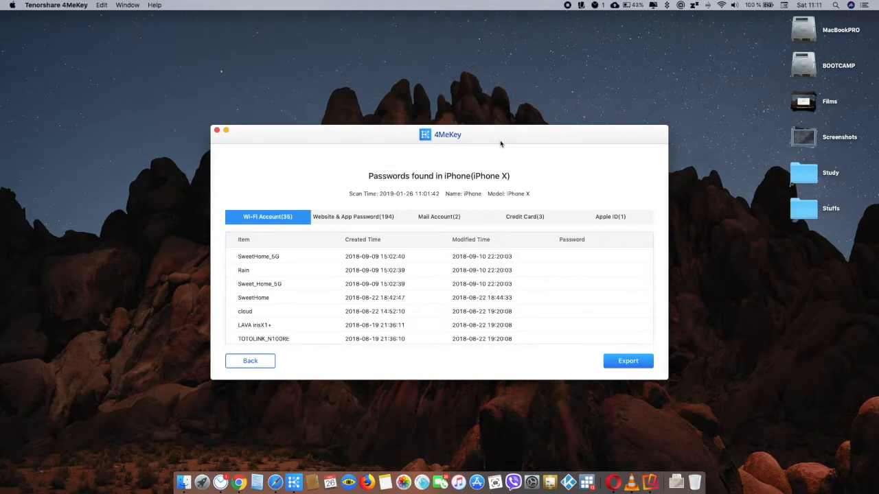
{"action": "left_click", "coordinate": [628, 360]}
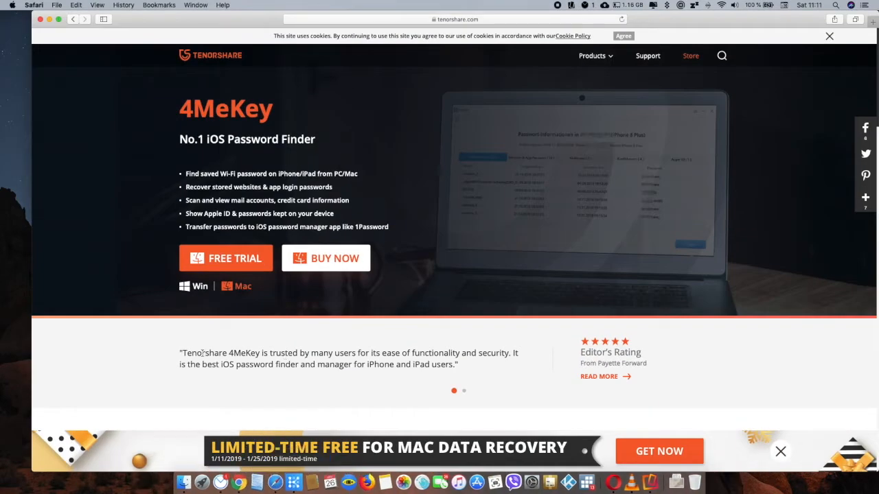
{"action": "mouse_move", "coordinate": [176, 349]}
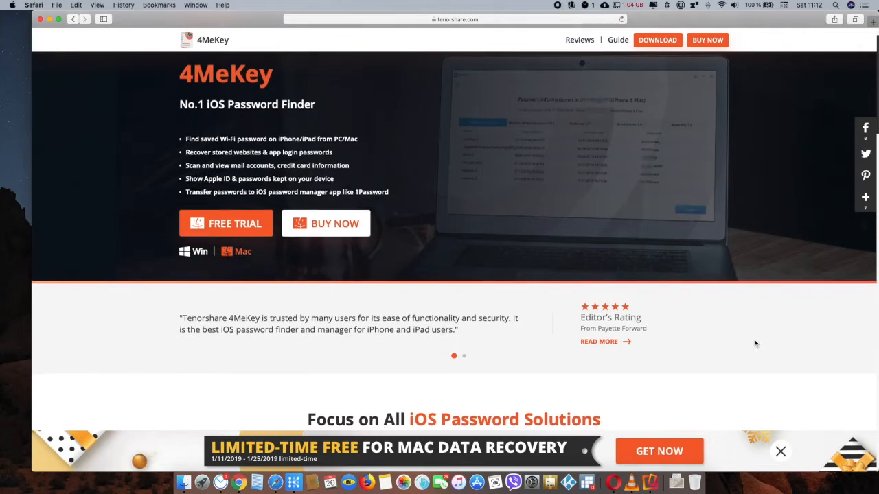
Step: Scroll through the 4MeKey product page's features and three-step guide, then back toward the top
{"action": "scroll", "scroll_direction": "down", "scroll_amount": 3}
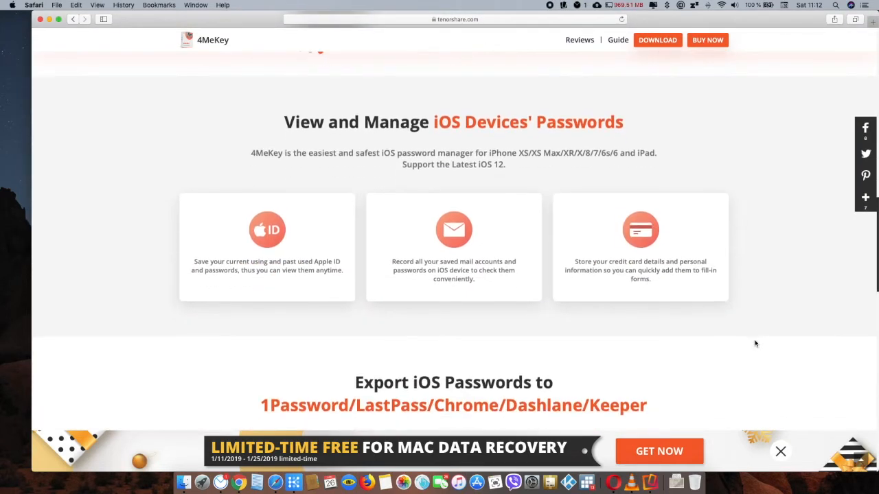
{"action": "scroll", "scroll_direction": "down", "scroll_amount": 3}
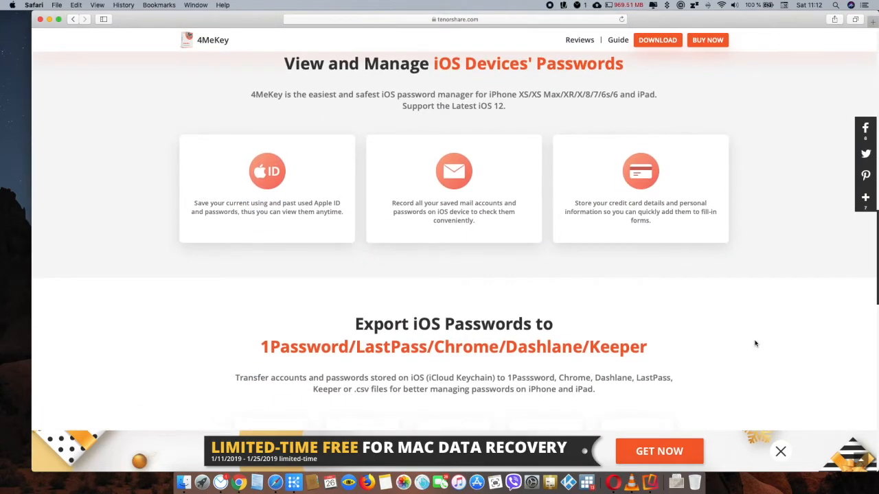
{"action": "scroll", "scroll_direction": "down", "scroll_amount": 3}
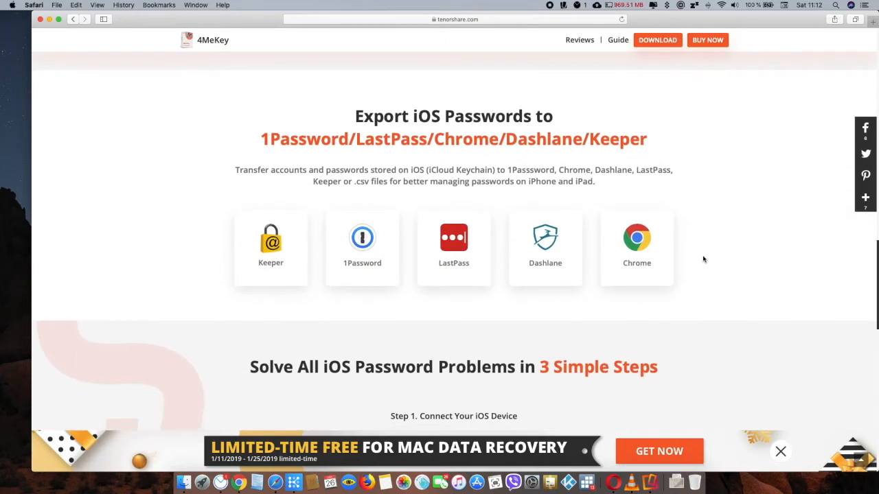
{"action": "scroll", "scroll_direction": "down", "scroll_amount": 3}
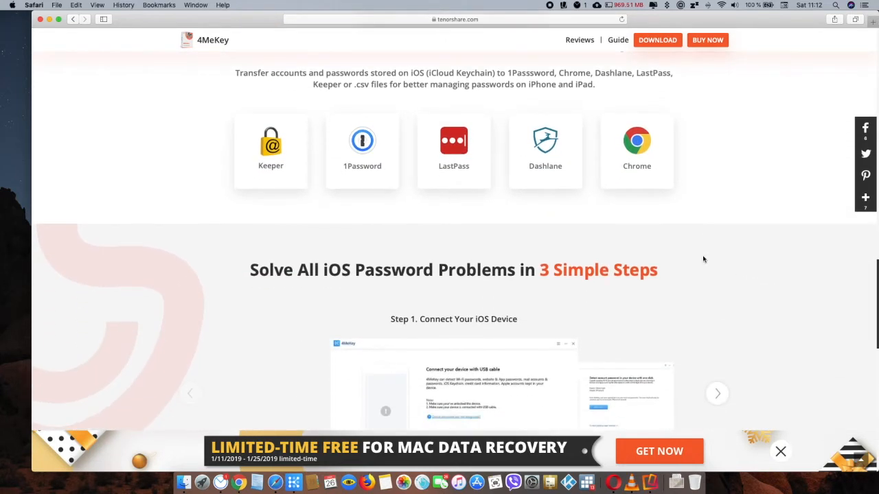
{"action": "scroll", "scroll_direction": "down", "scroll_amount": 3}
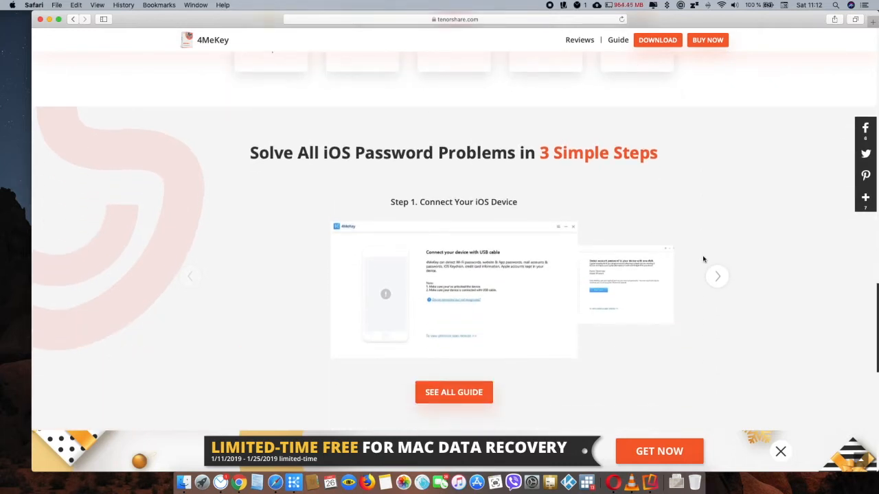
{"action": "scroll", "scroll_direction": "up", "scroll_amount": 3}
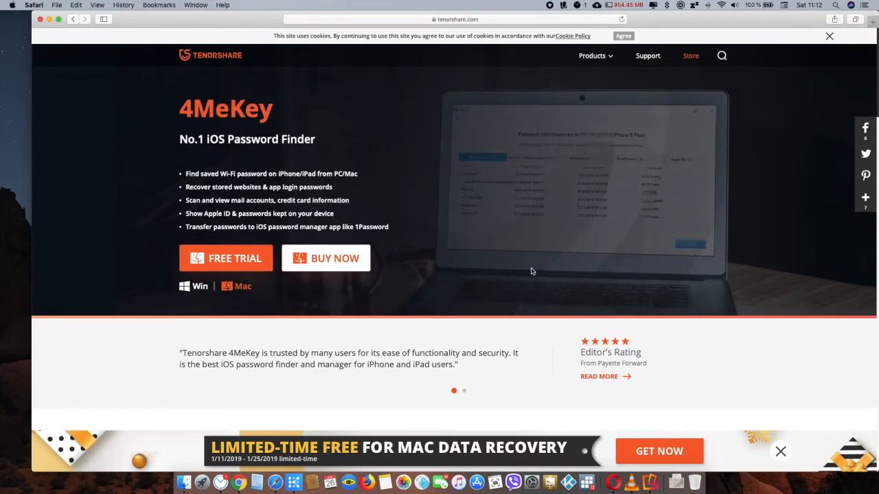
{"action": "mouse_move", "coordinate": [355, 236]}
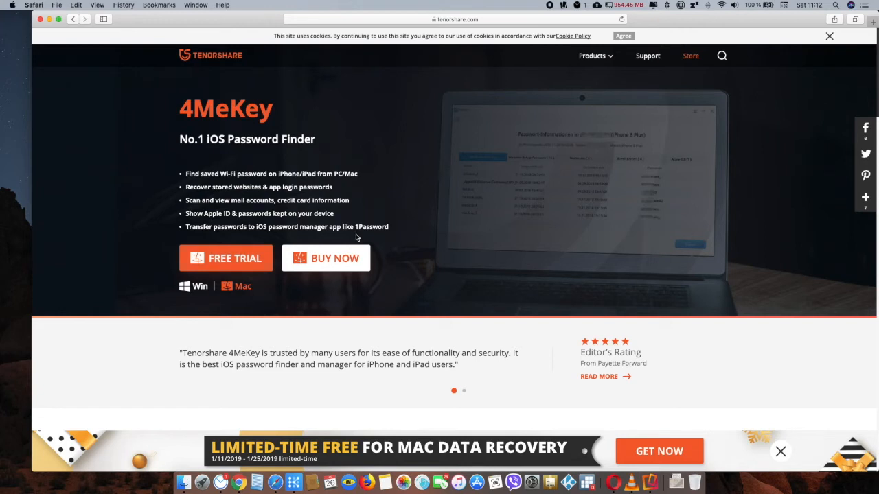